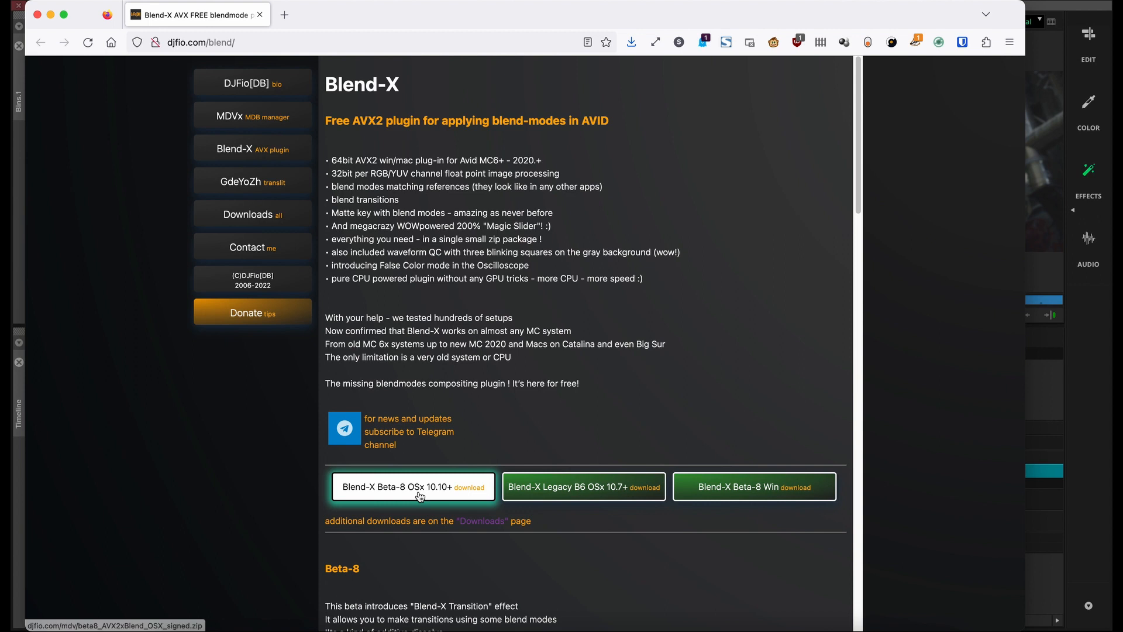
mouse_move(796, 491)
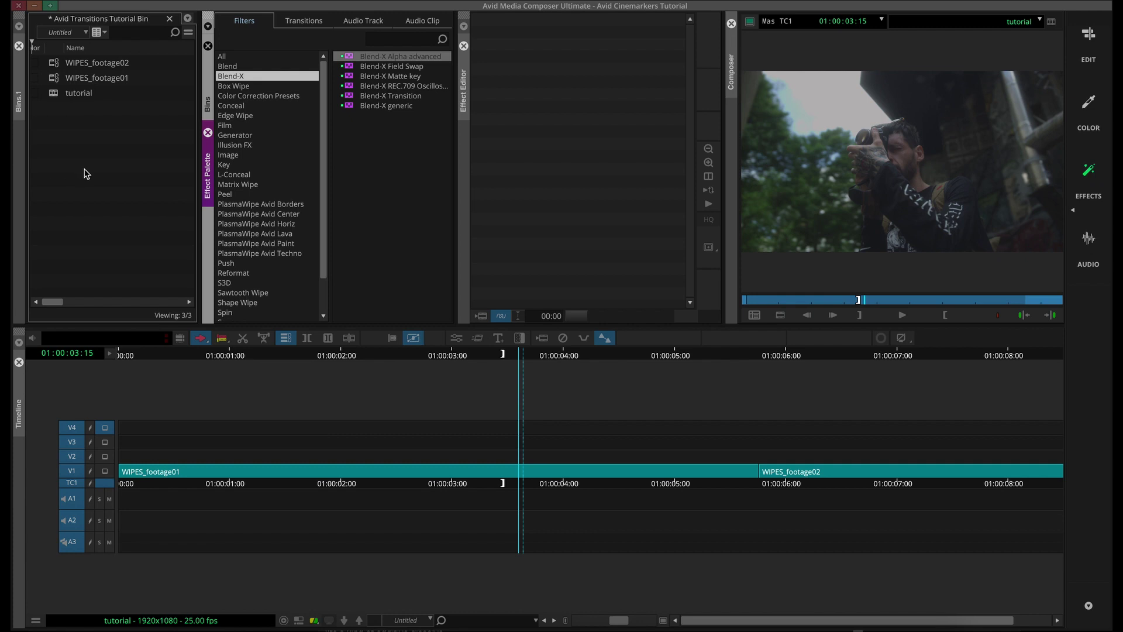
Link Burning Paper 01.mov from the Source Browser with its alpha channel set to Invert.
right_click(85, 173)
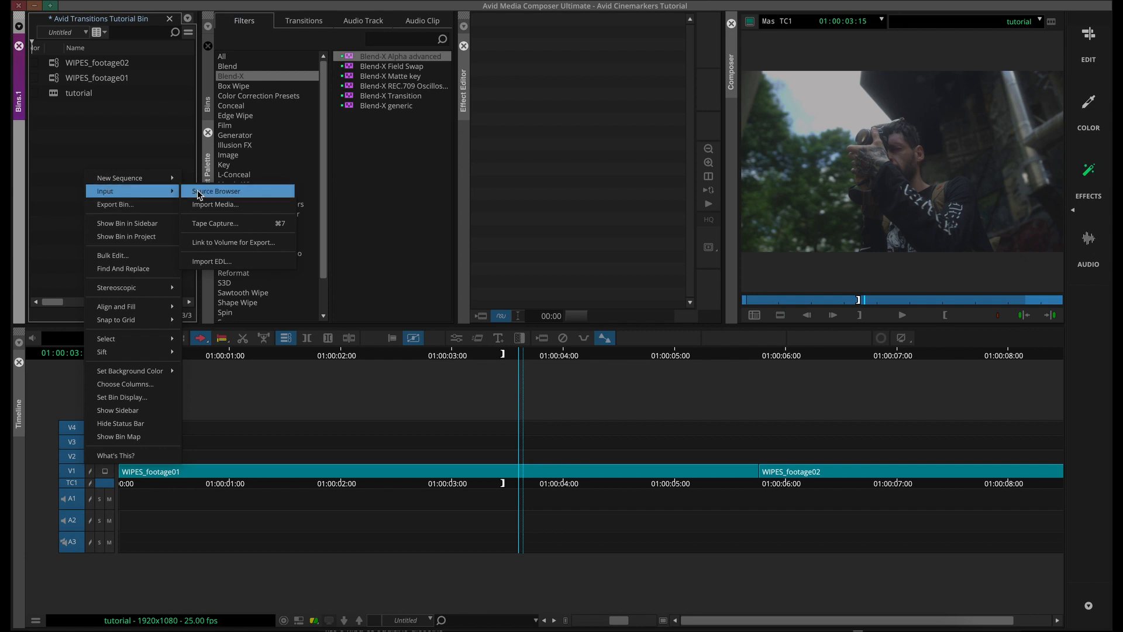
left_click(216, 191)
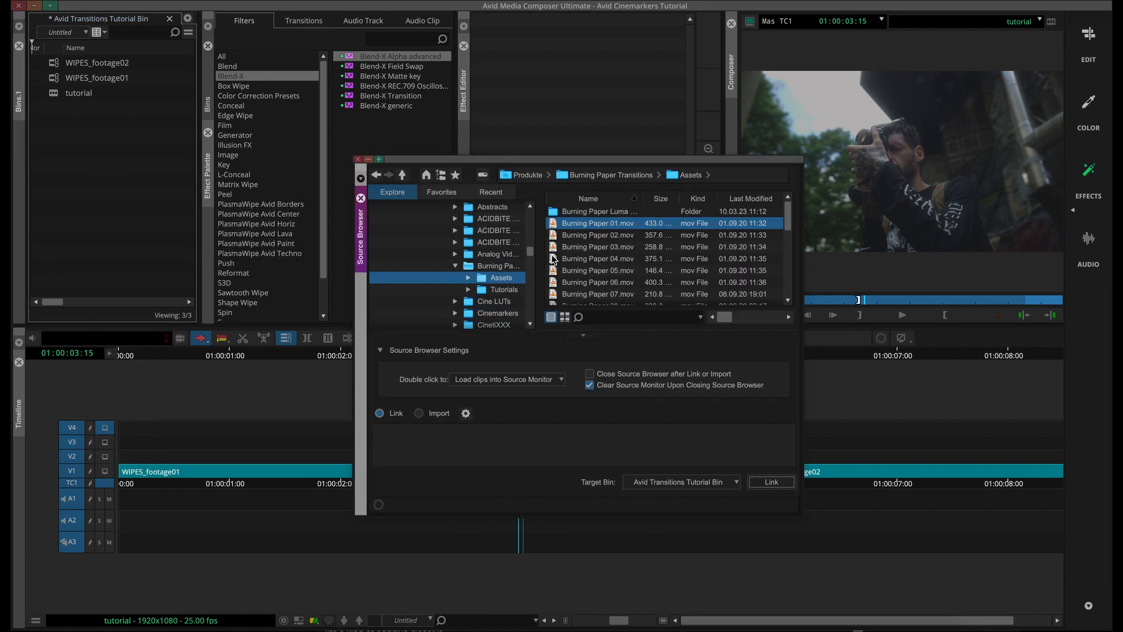
mouse_move(497, 415)
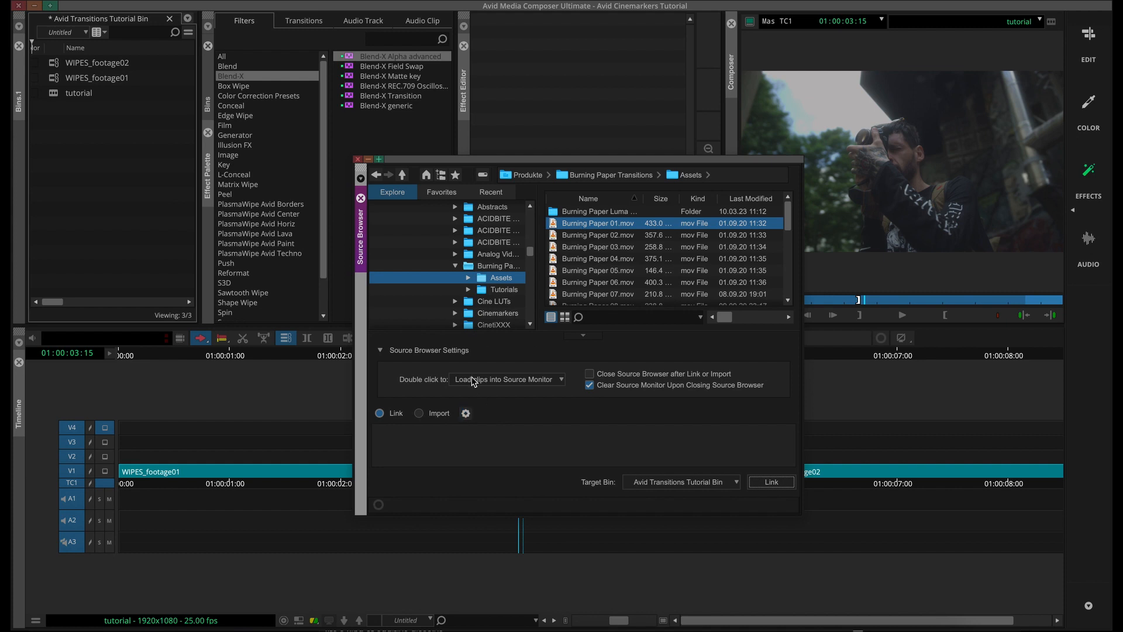
left_click(465, 413)
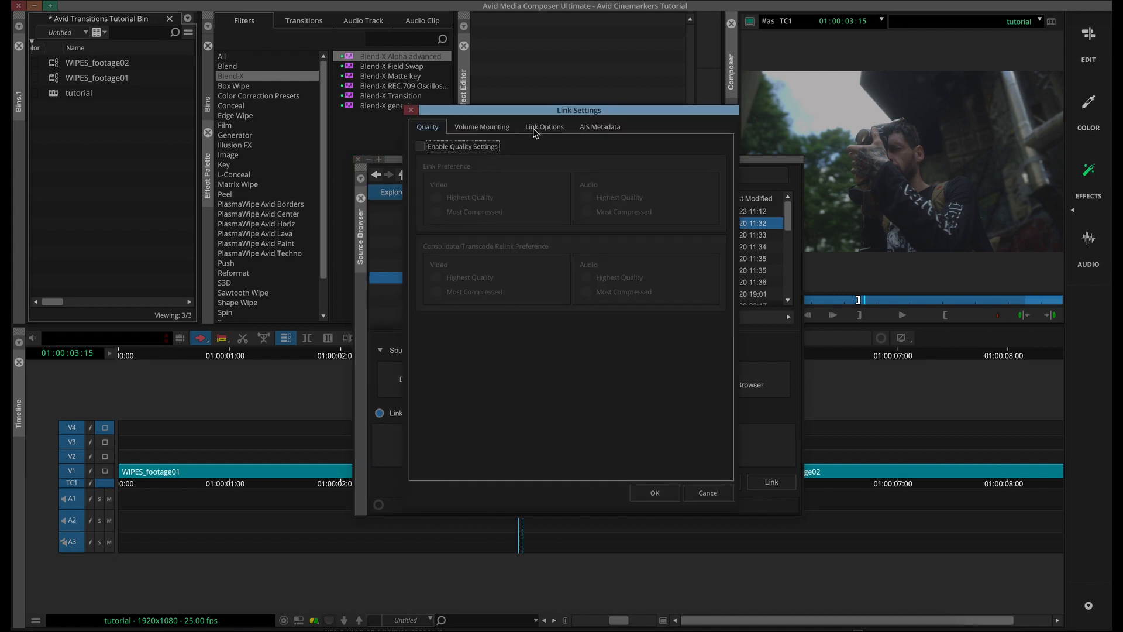
left_click(545, 127)
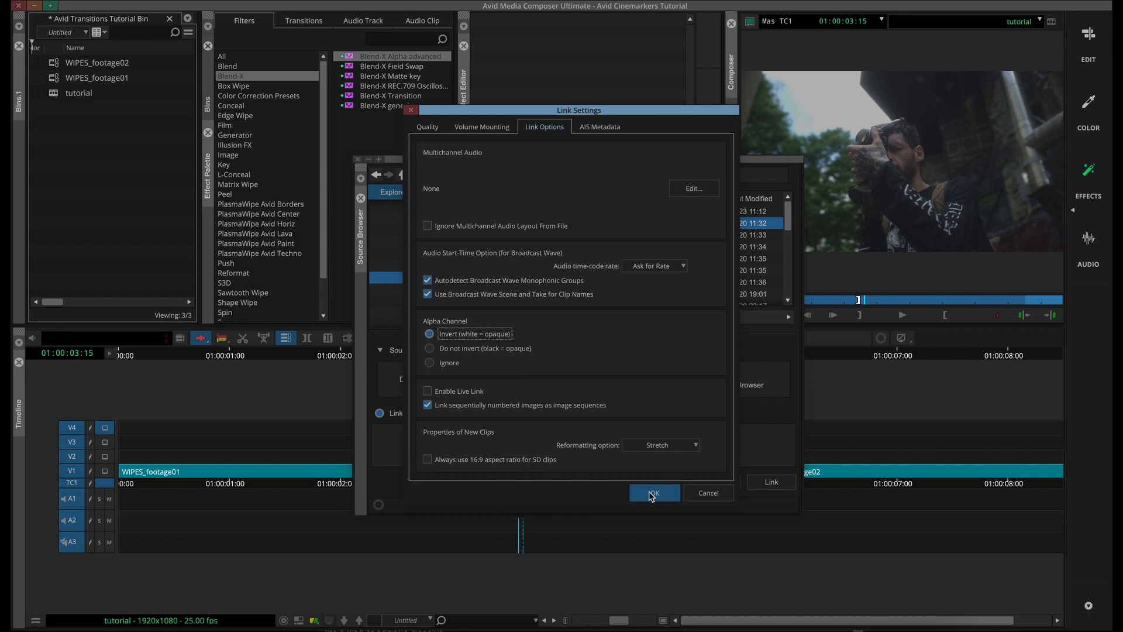
left_click(654, 492)
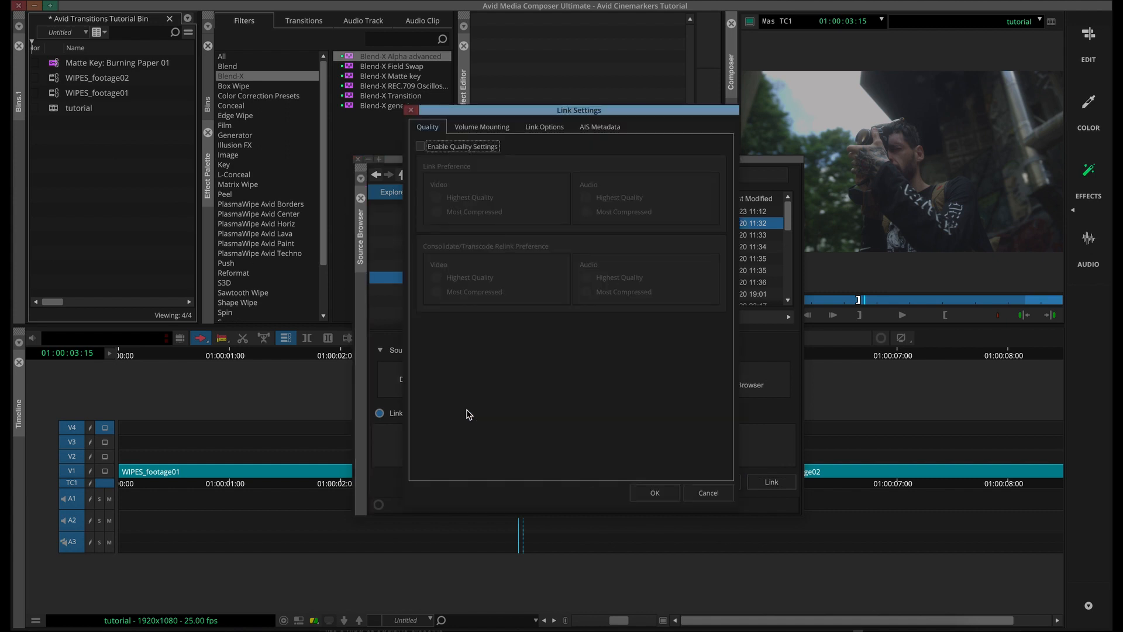
Link Burning Paper 01.mov a second time with its alpha channel set to Ignore.
left_click(545, 126)
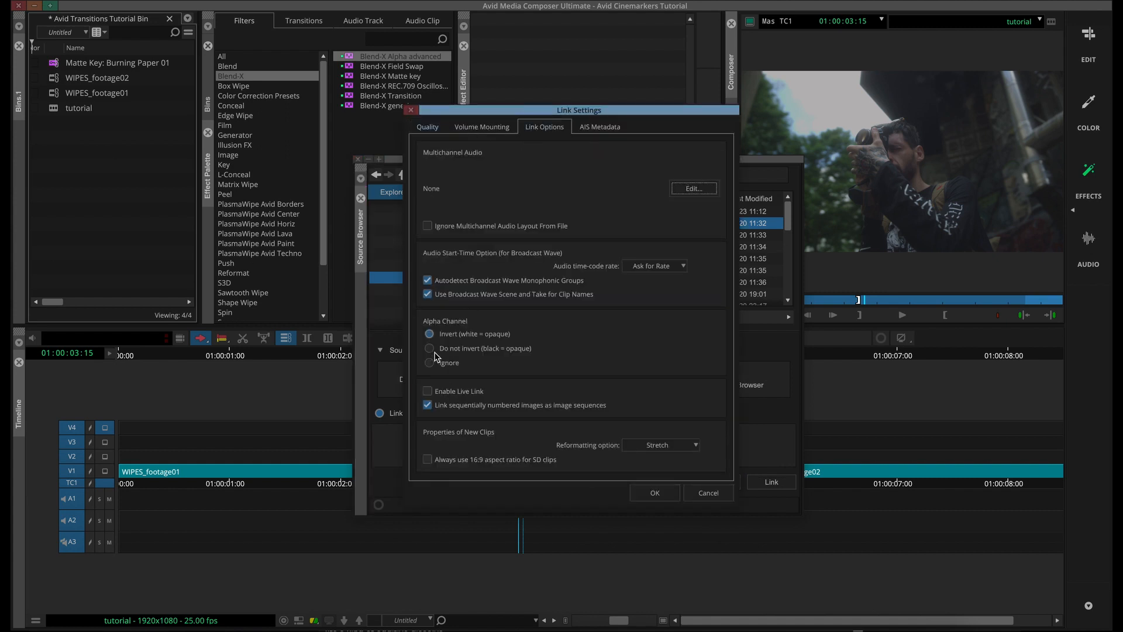
left_click(428, 362)
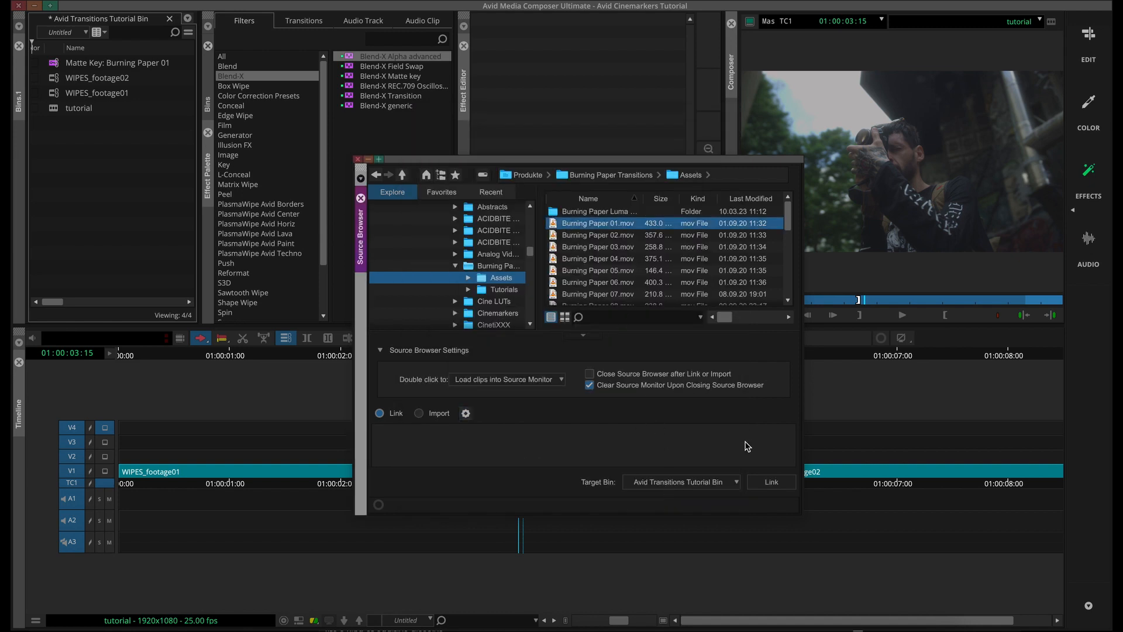
left_click(772, 482)
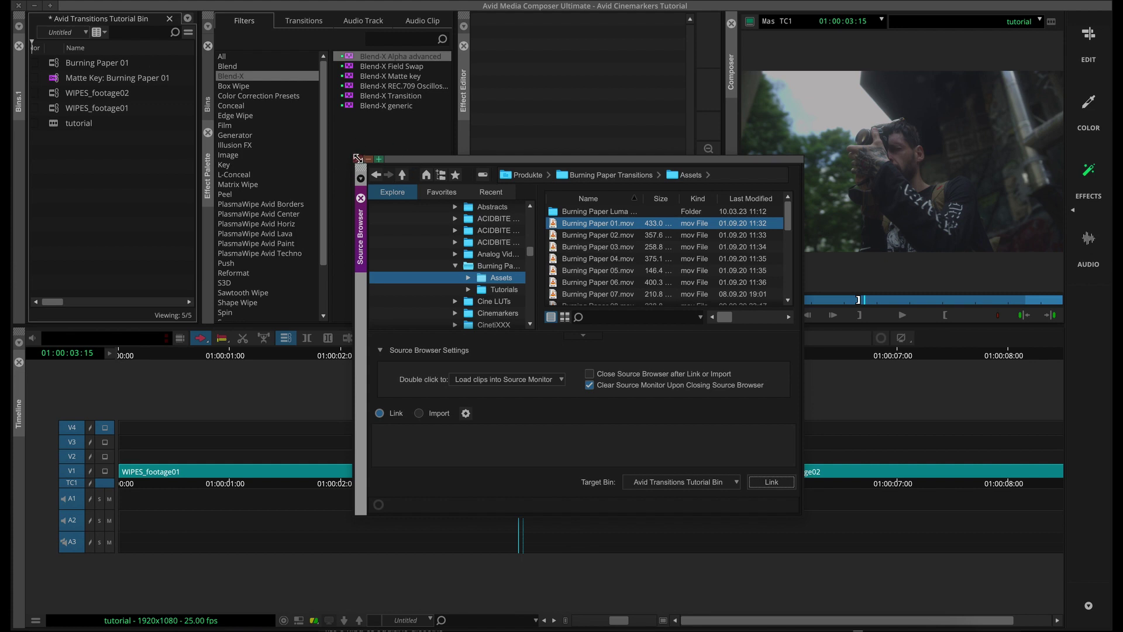
left_click(353, 158)
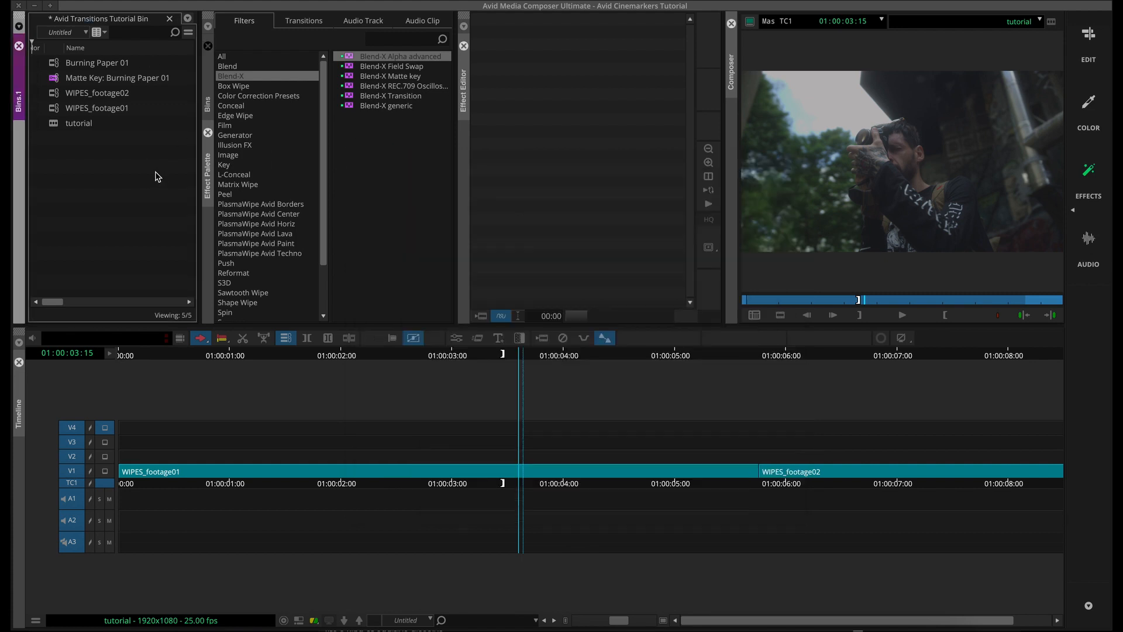
Place the Matte Key: Burning Paper 01 clip on V3 over the footage overlap.
left_click(117, 78)
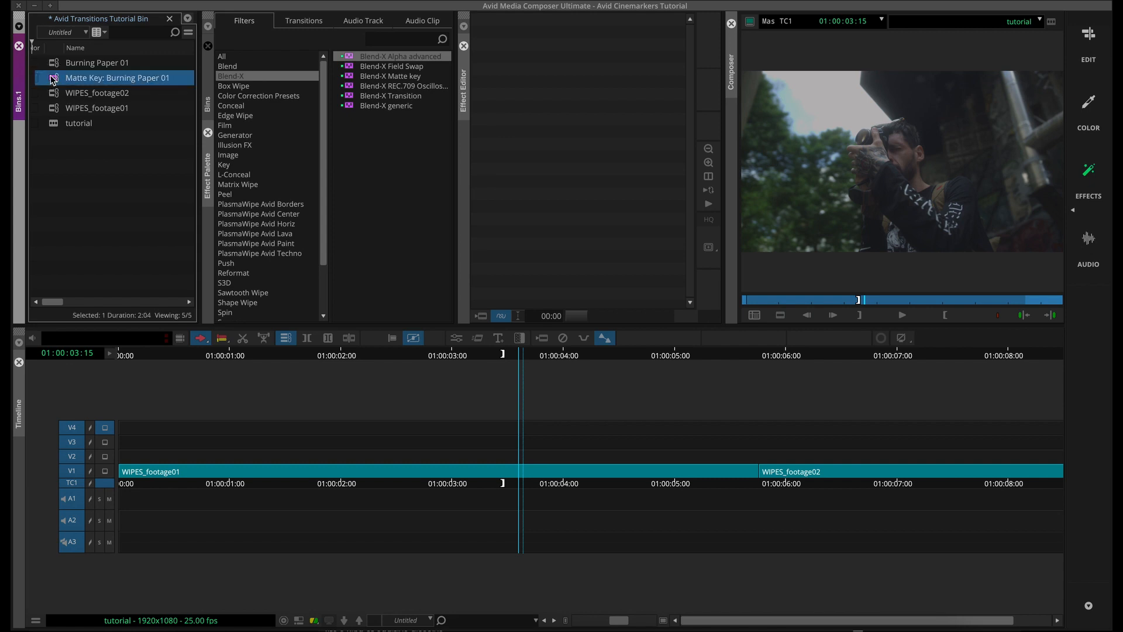
left_click_drag(118, 77, 441, 401)
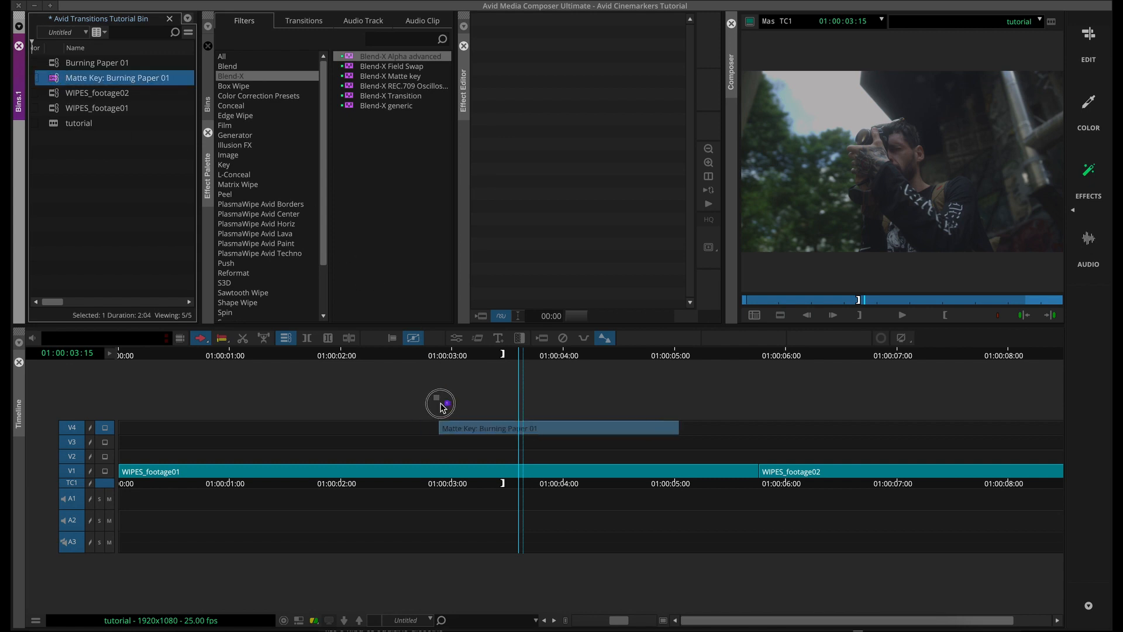
left_click_drag(440, 401, 523, 442)
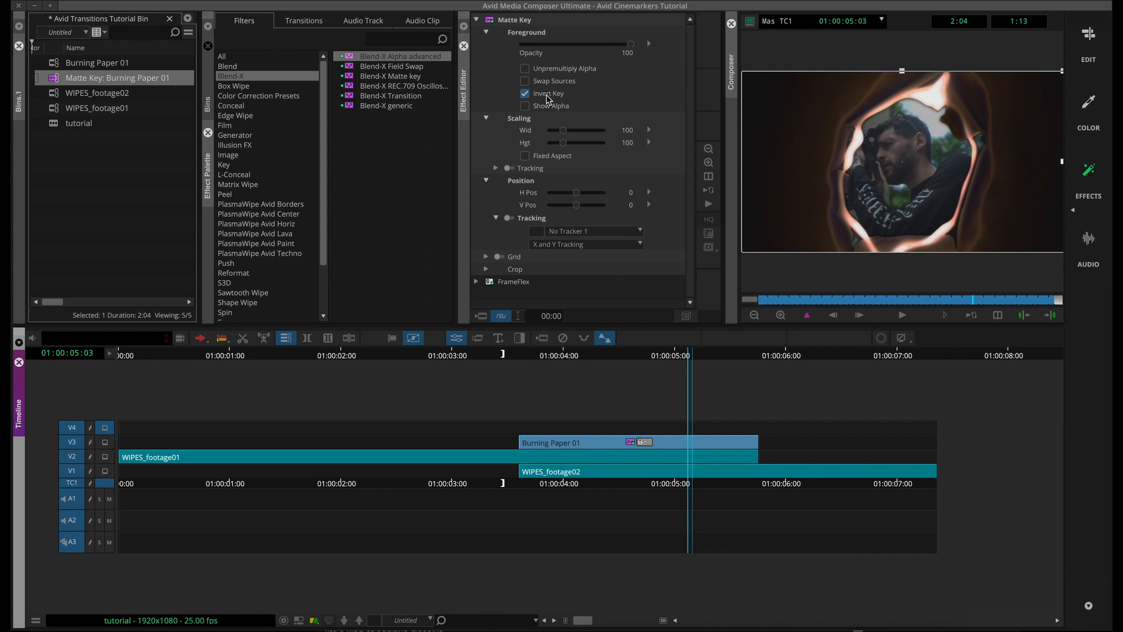
Enable Show Alpha on the Matte Key effect to preview the white paper shape on black.
left_click(525, 105)
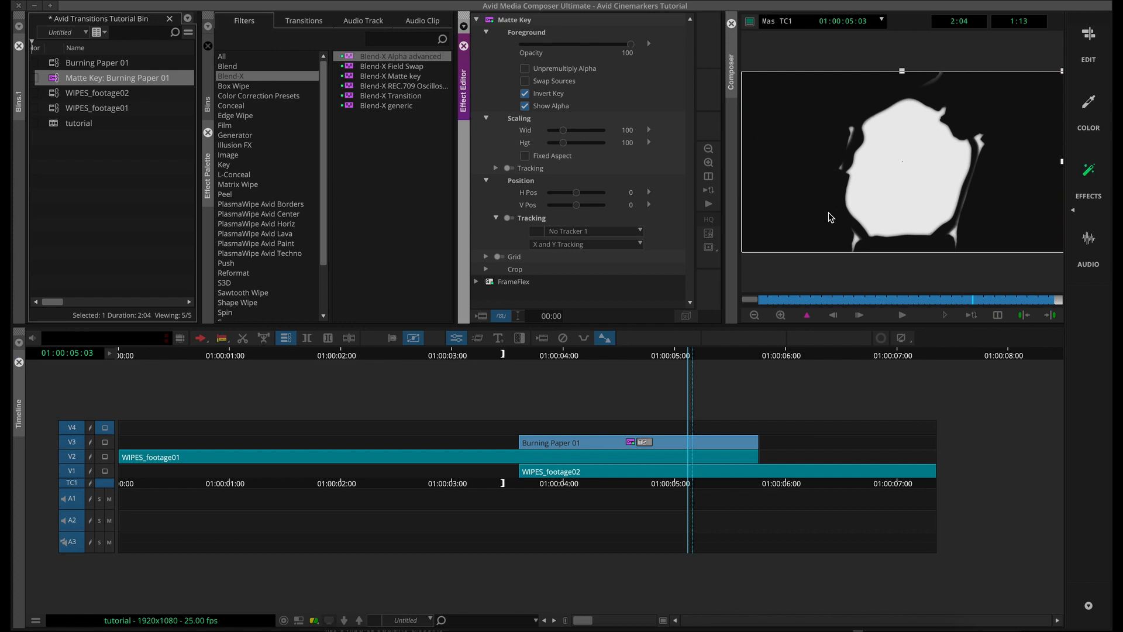
mouse_move(878, 207)
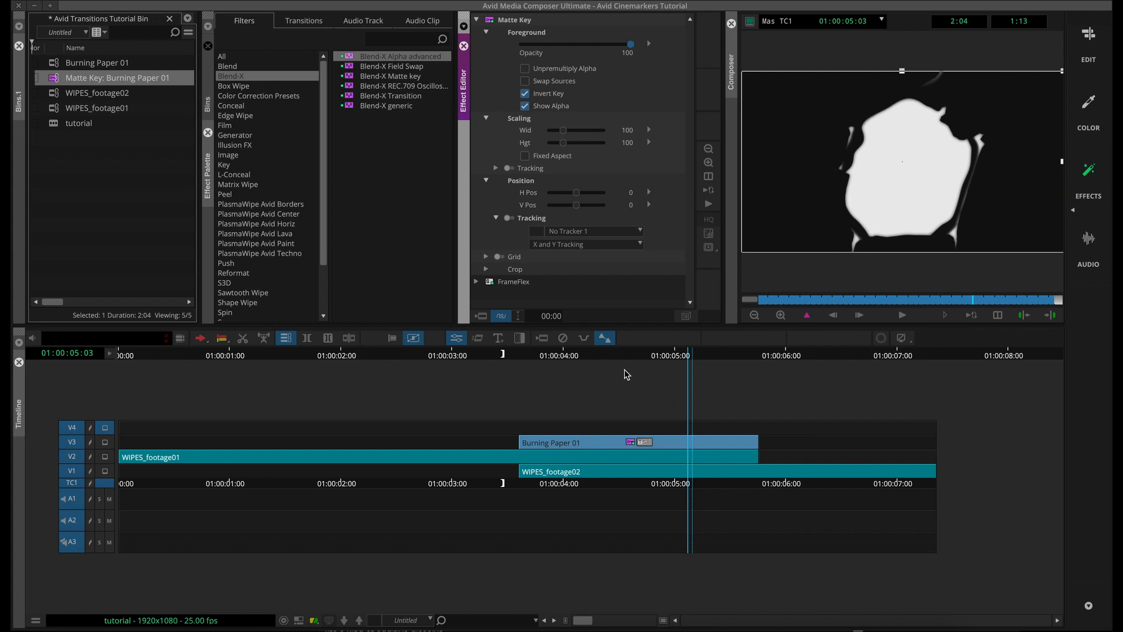
Apply the Matte Key effect found via a 'matte' search to the V3 clip and scrub the result.
left_click(222, 55)
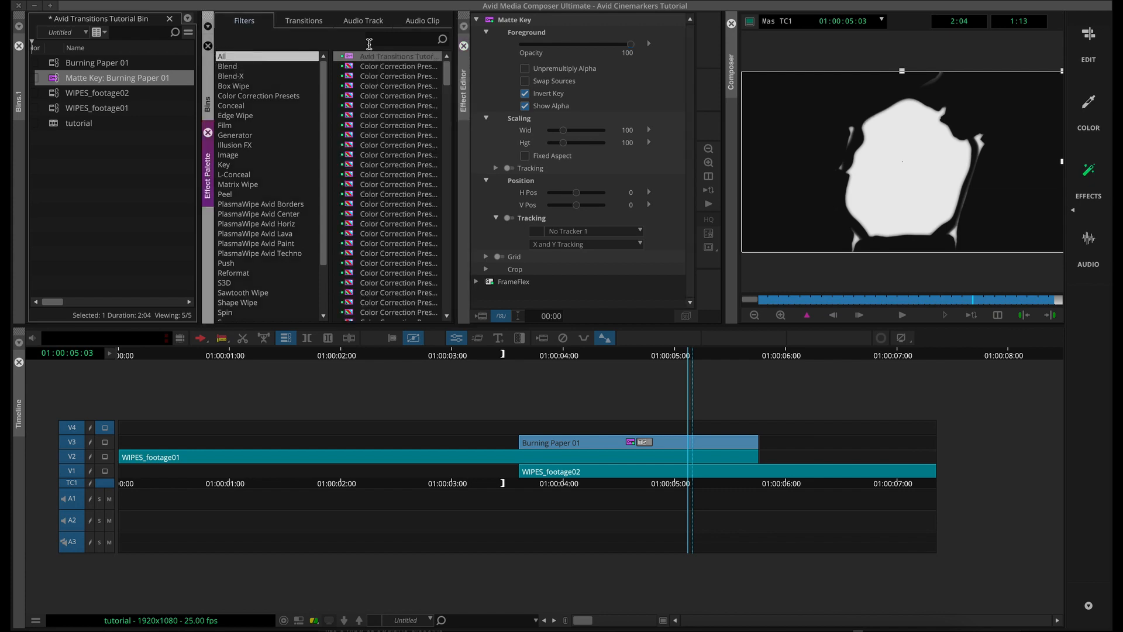
type("matte")
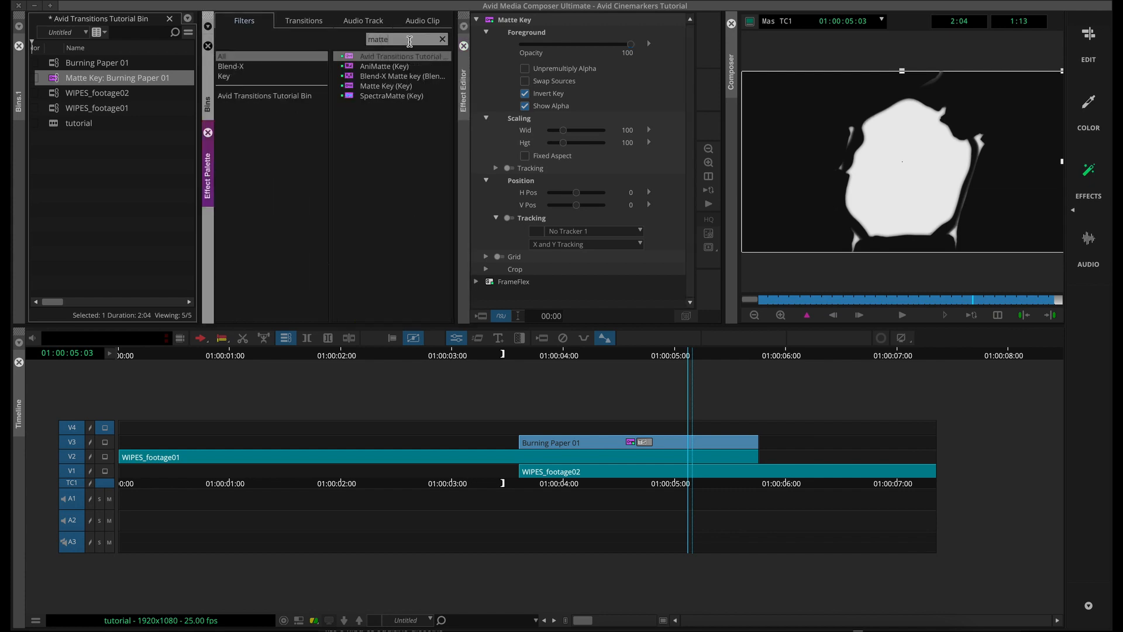
left_click(386, 86)
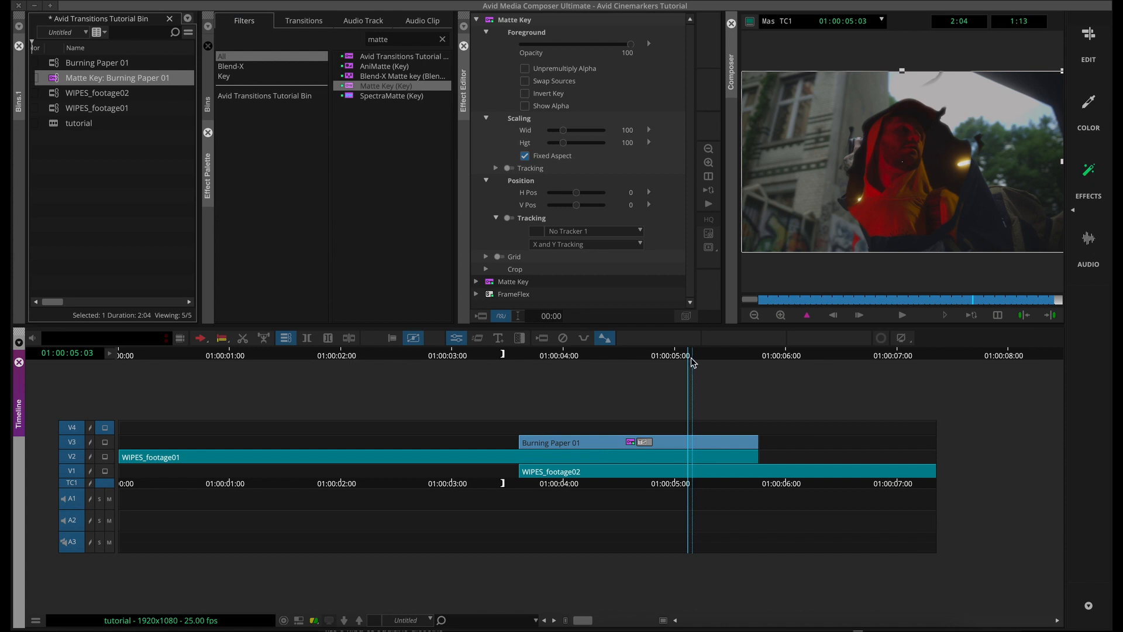
mouse_move(687, 362)
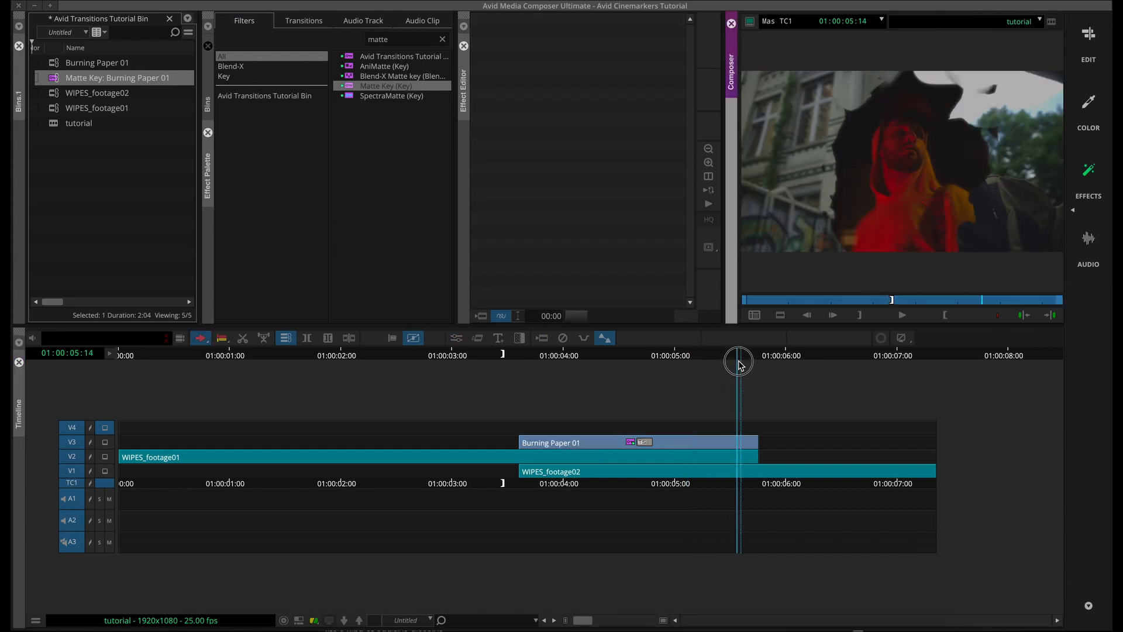
left_click_drag(738, 362, 777, 362)
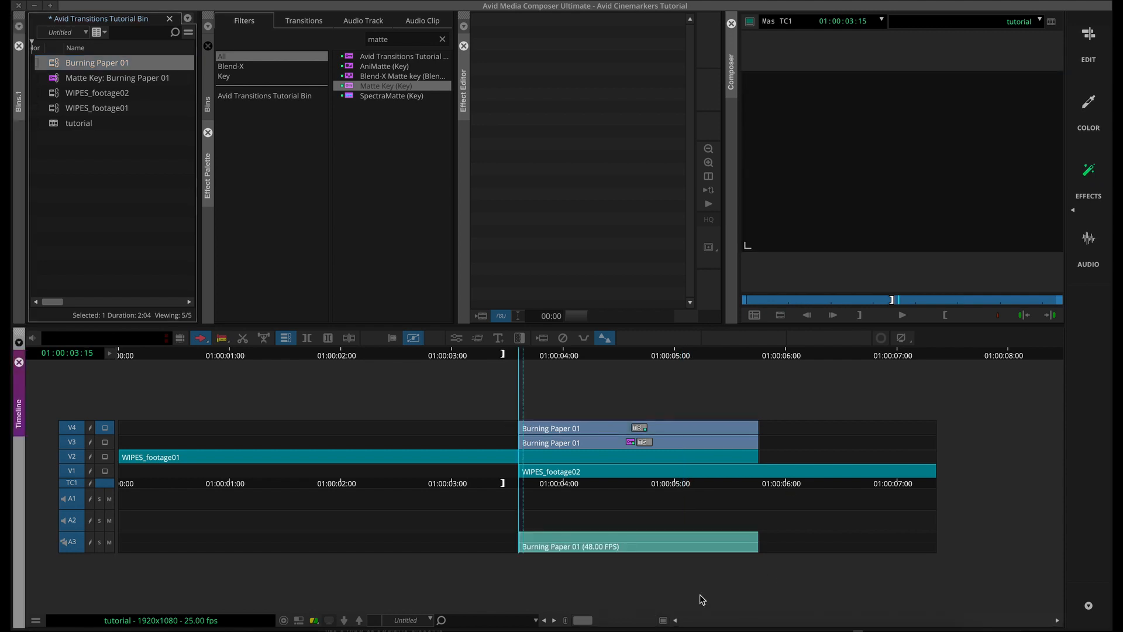
mouse_move(686, 363)
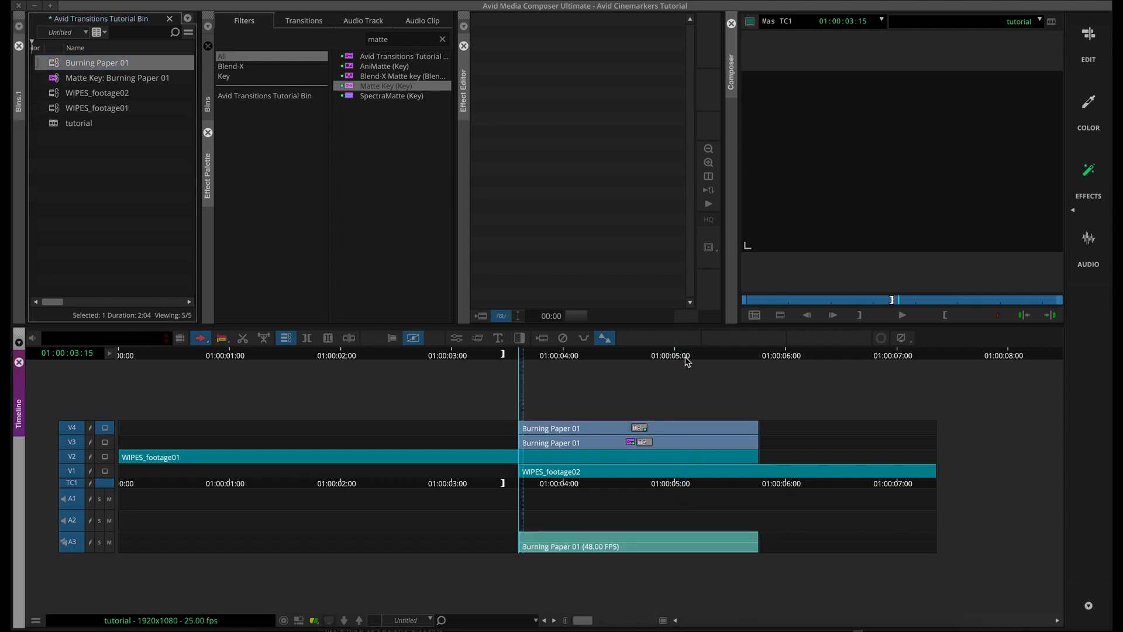
Park mid-transition on the plain Burning Paper 01 clip and clear the effect search.
left_click(723, 355)
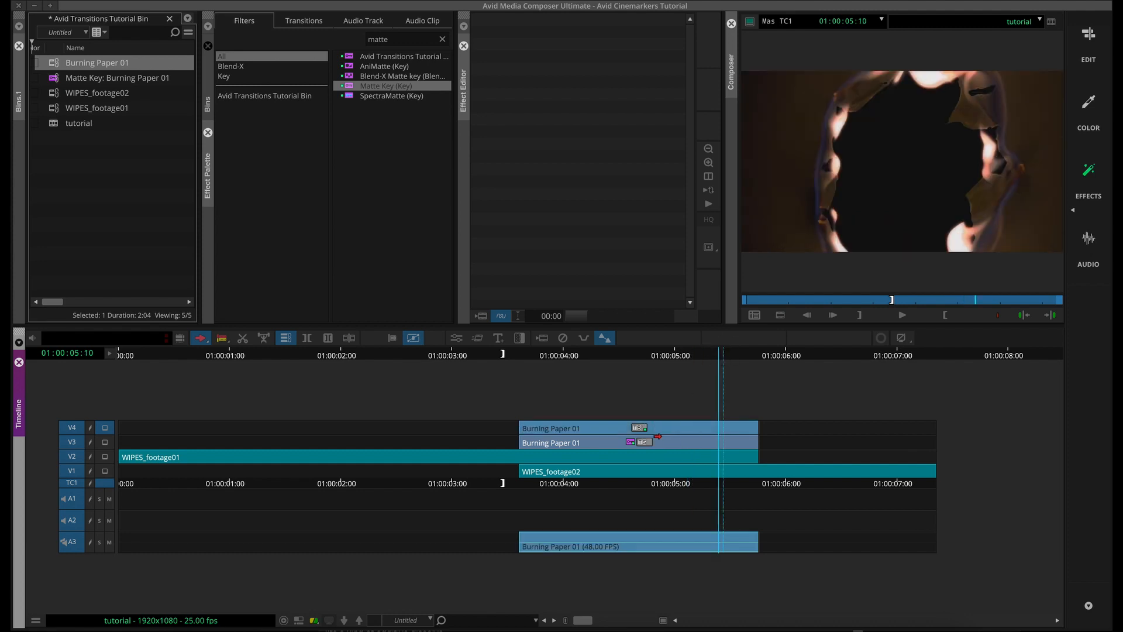
left_click(233, 65)
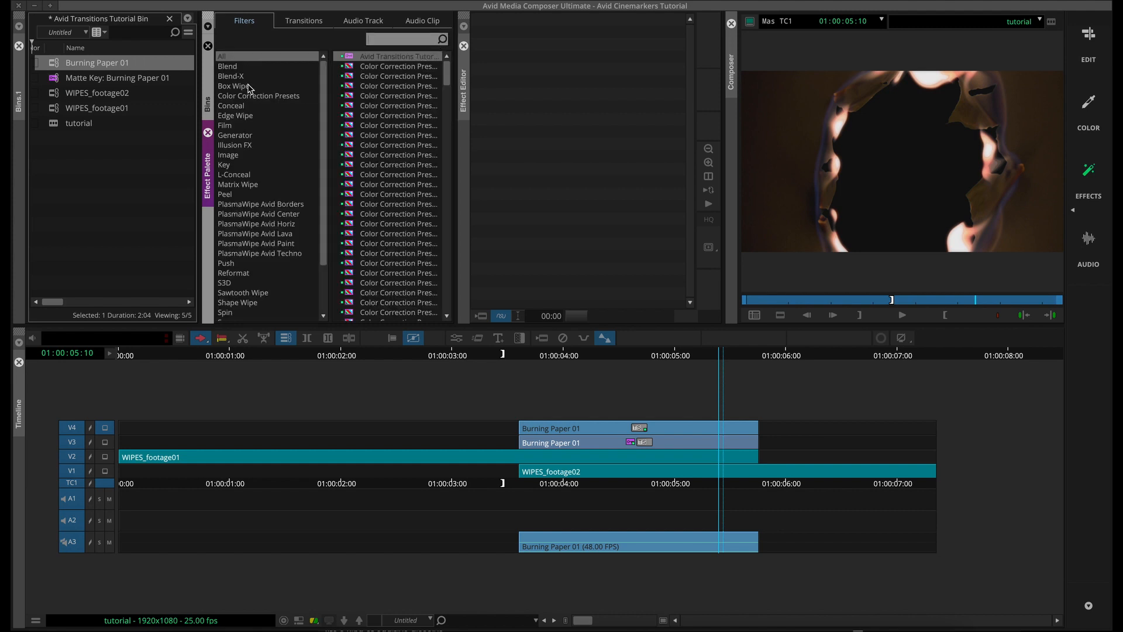
Apply Blend-X generic to the V4 clip and set its blend mode to Screen.
left_click(230, 76)
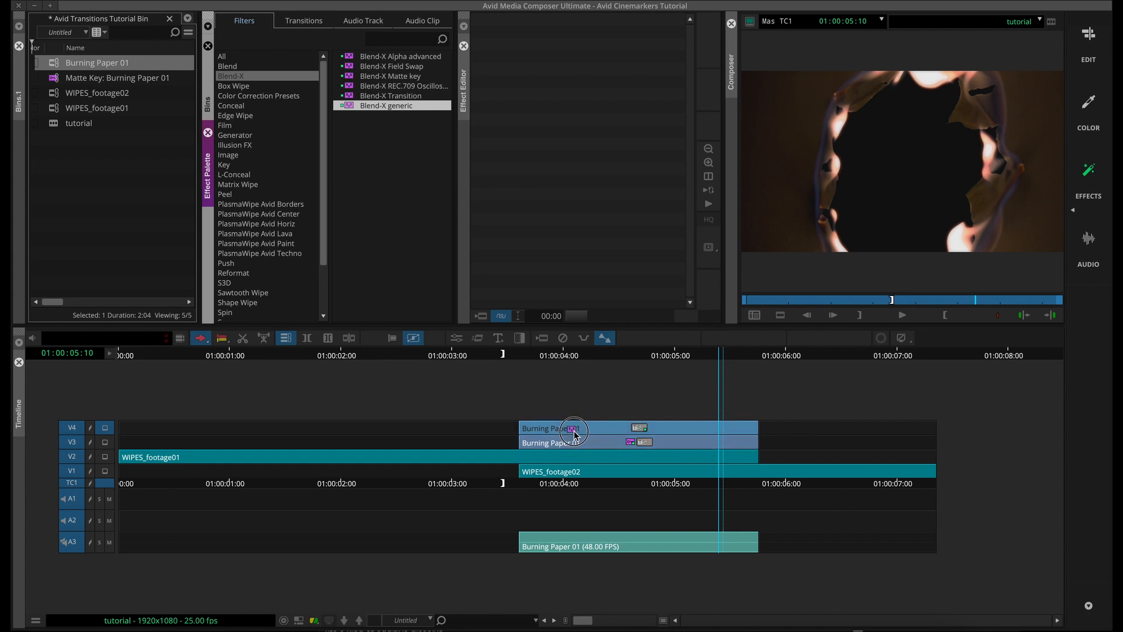
double_click(574, 431)
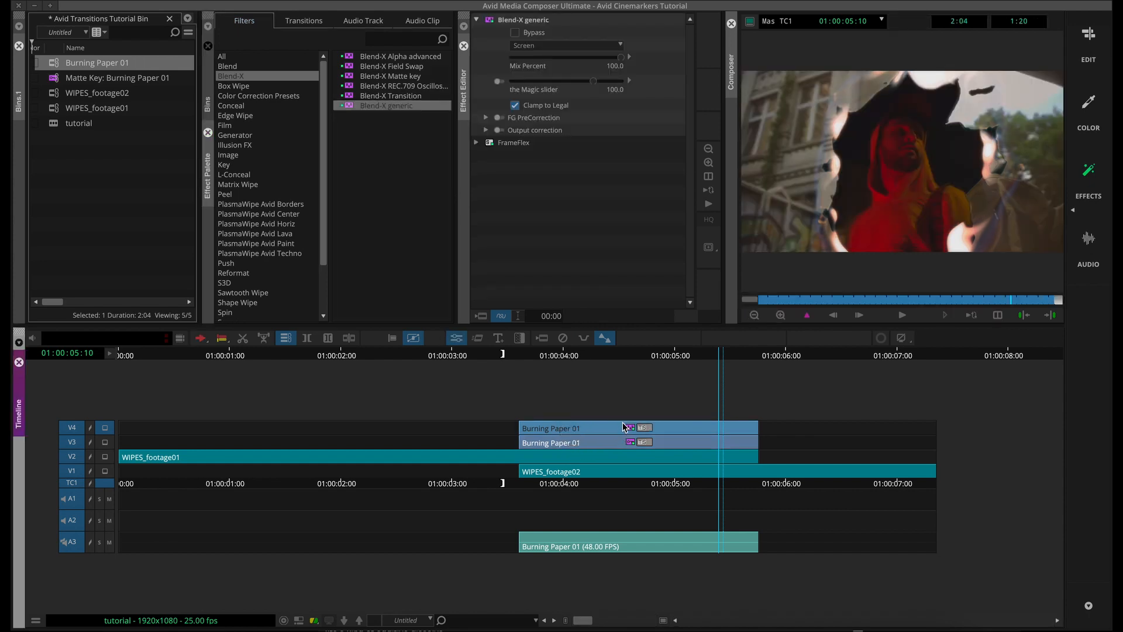
left_click(566, 44)
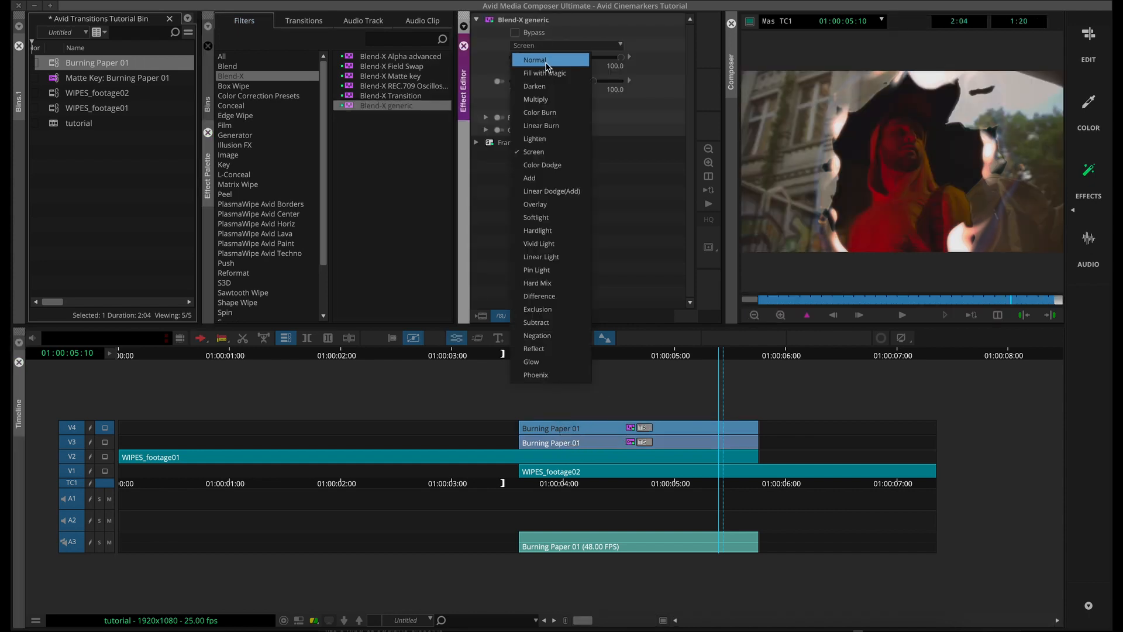
left_click(534, 60)
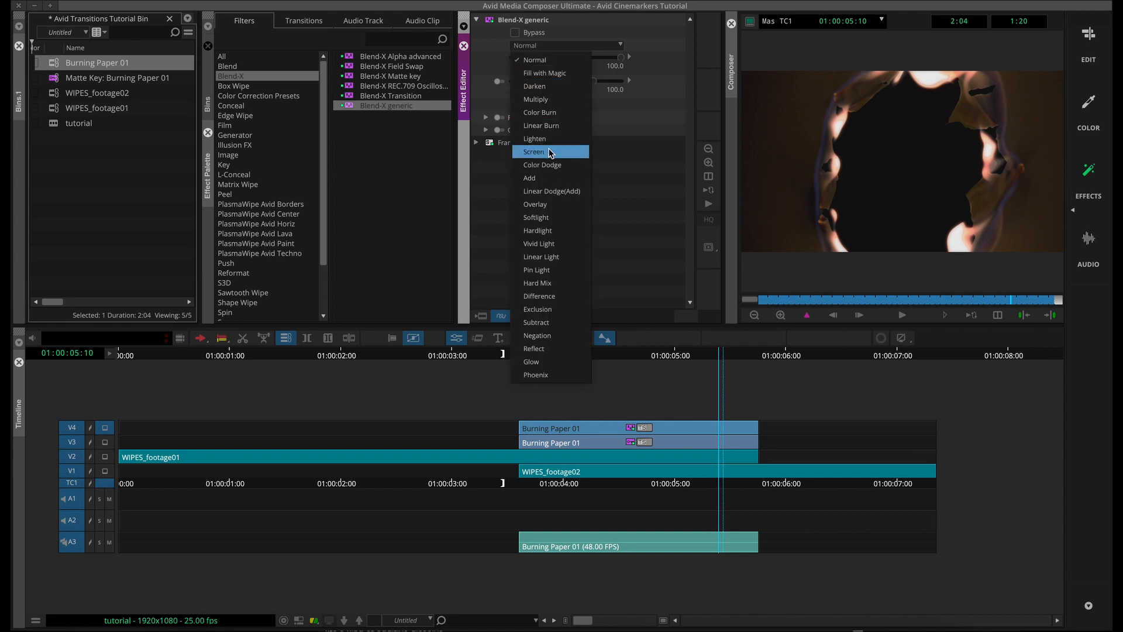
left_click(533, 151)
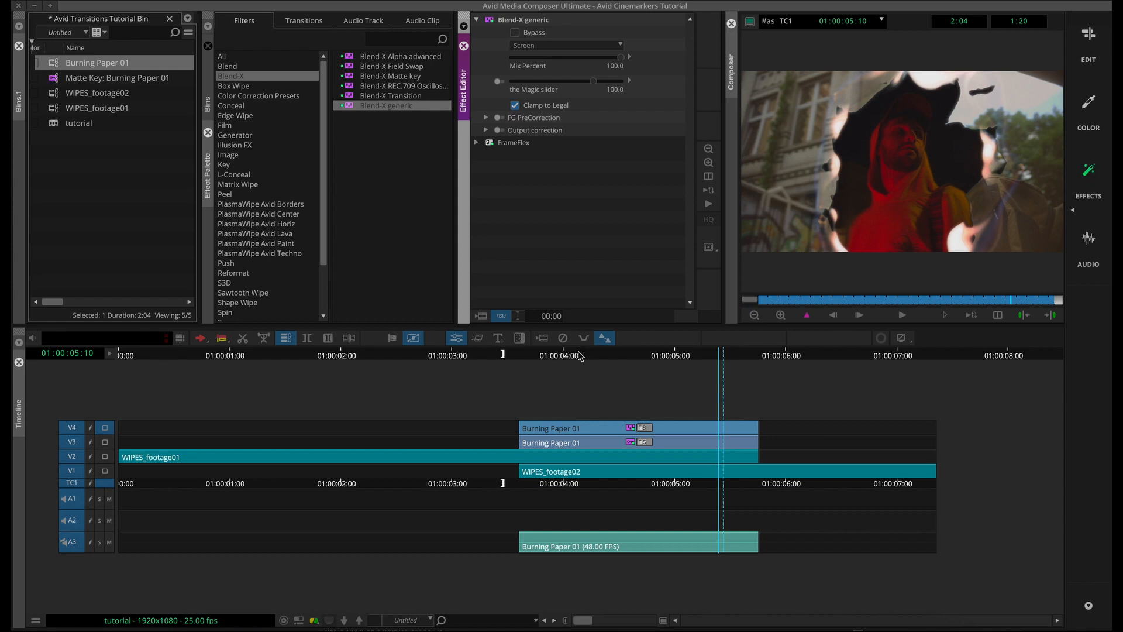
mouse_move(781, 357)
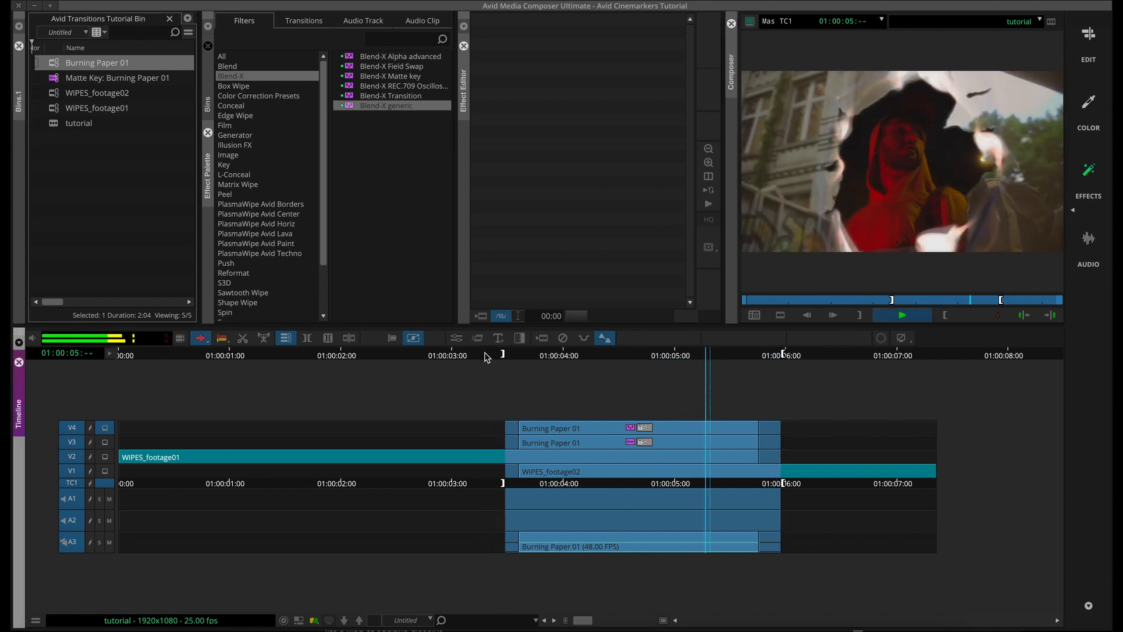
left_click(902, 315)
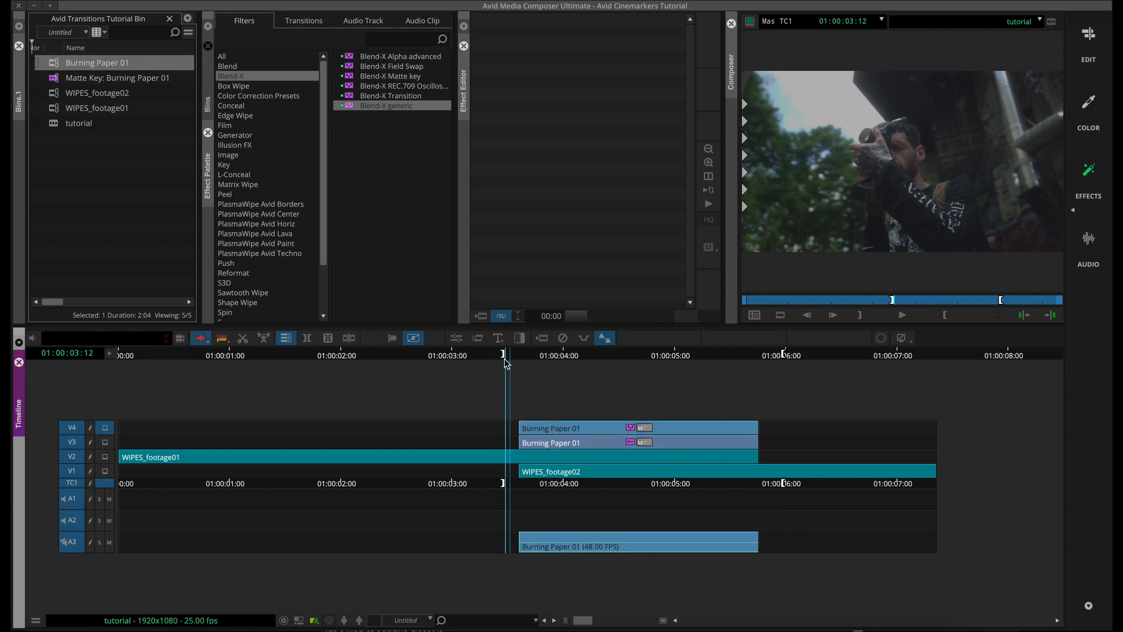
mouse_move(511, 360)
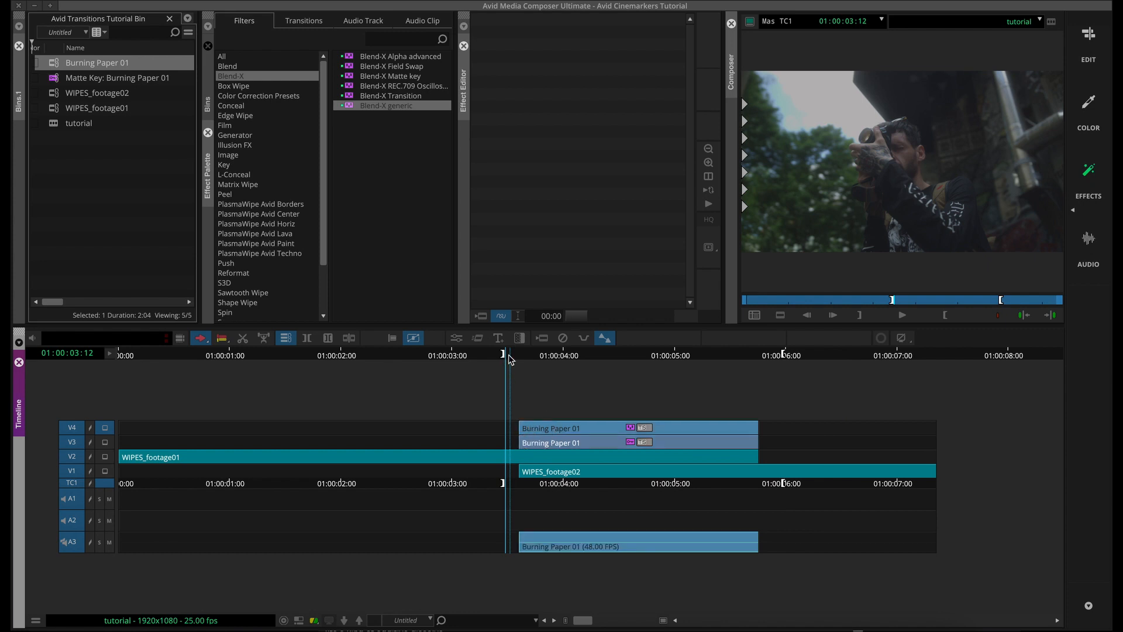